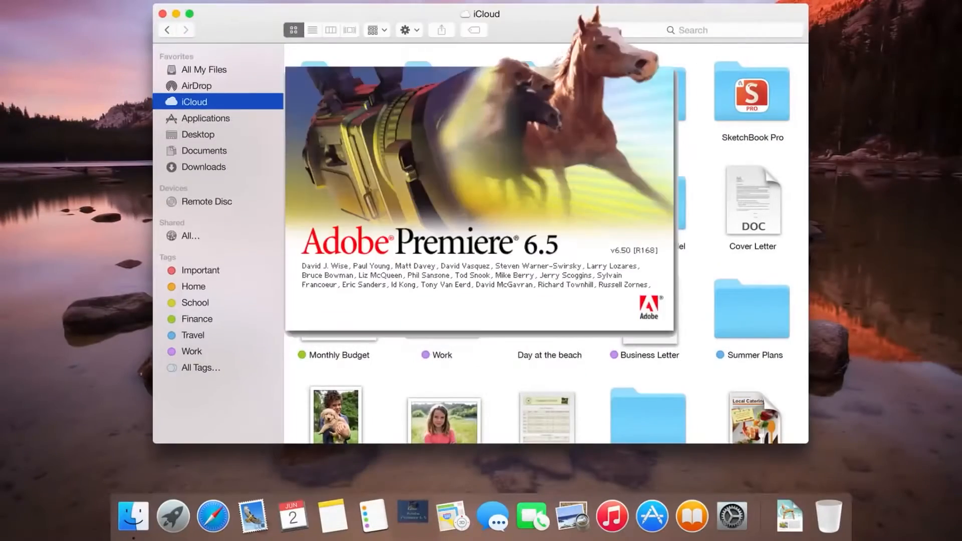
Open the context menu for the DRYP_30sec_Social_V1.mp4 clip in the sequence.
left_click(413, 516)
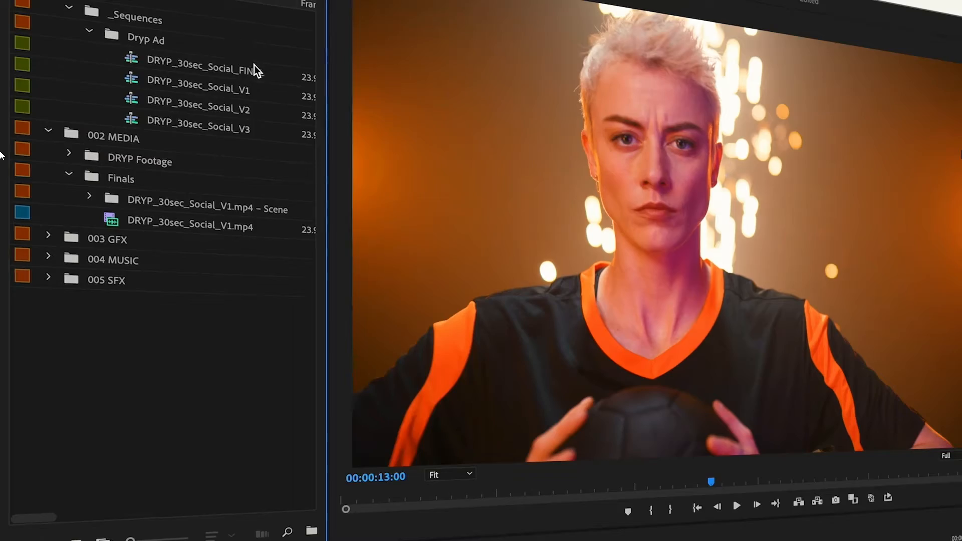
right_click(202, 70)
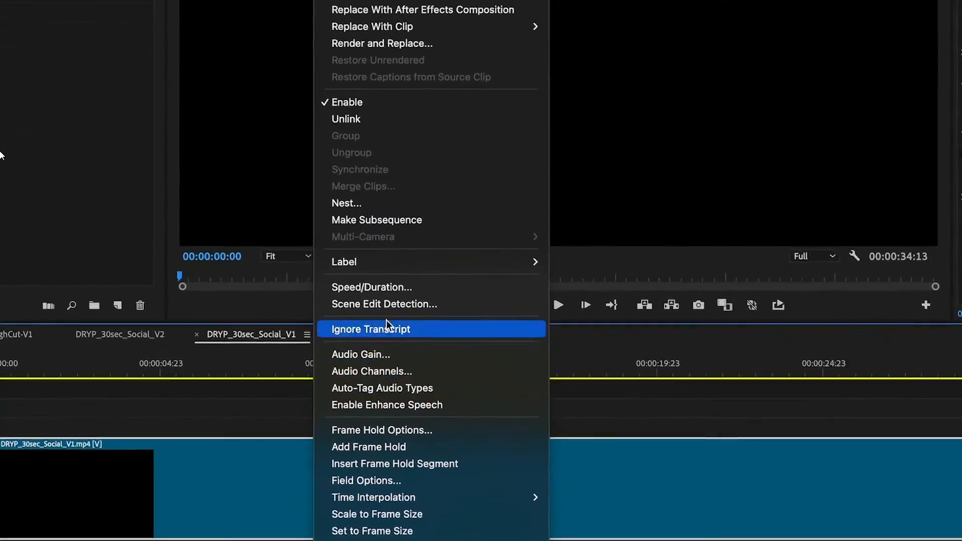
left_click(384, 304)
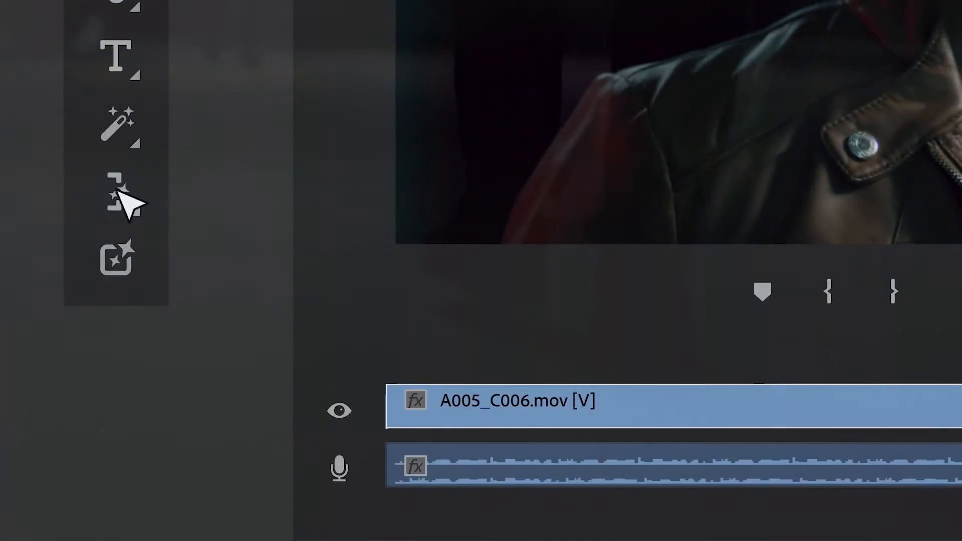
Extend the end of A005_C006.mov with Generative Extend and play back the extended shot.
left_click(117, 191)
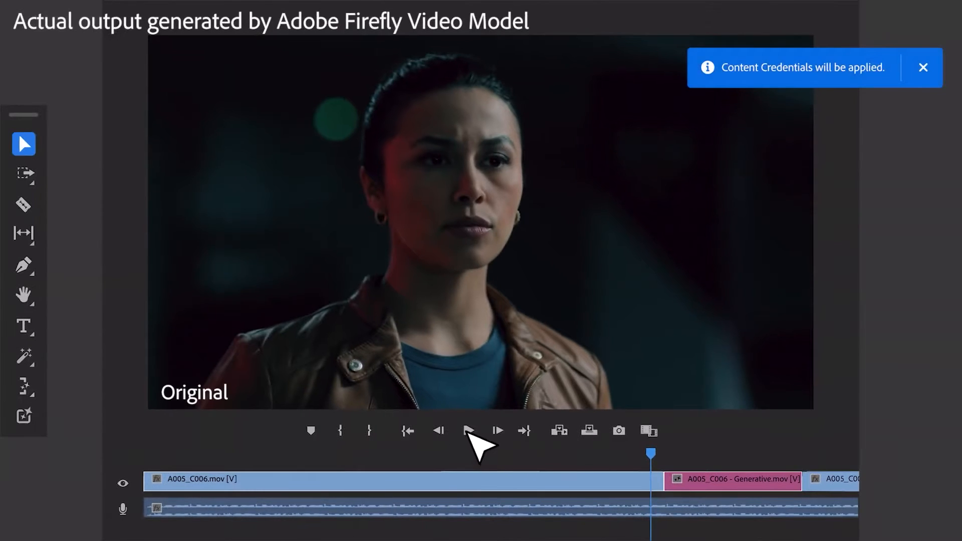
left_click(470, 430)
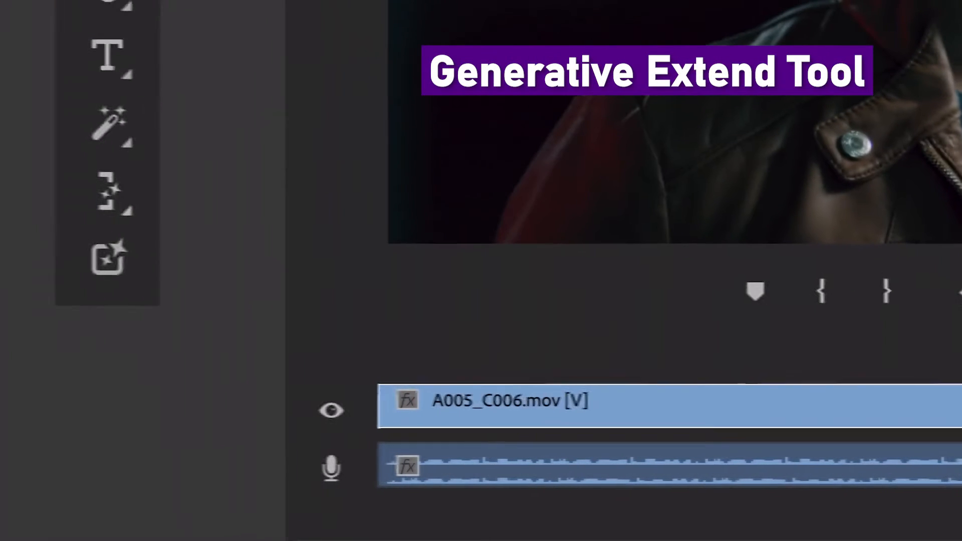
left_click(115, 192)
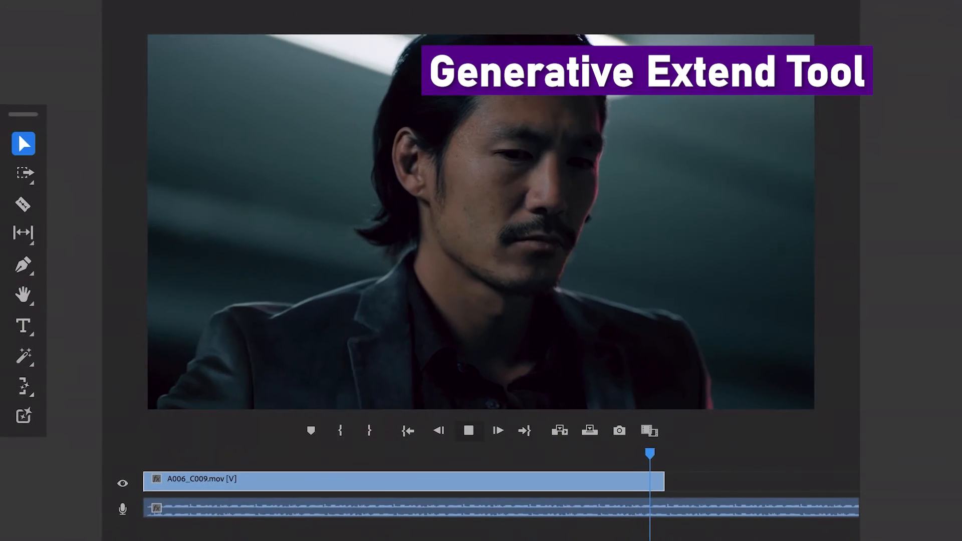
left_click(25, 386)
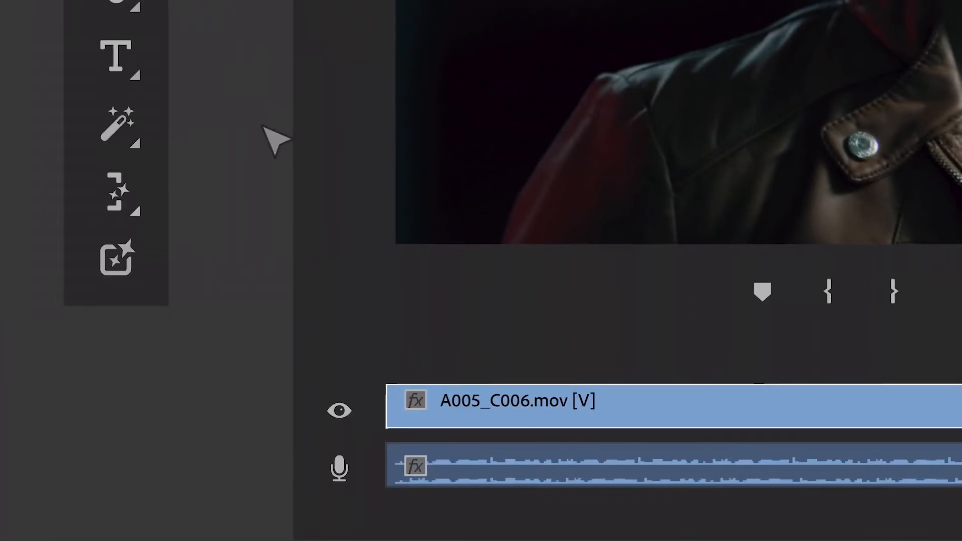
left_click(115, 191)
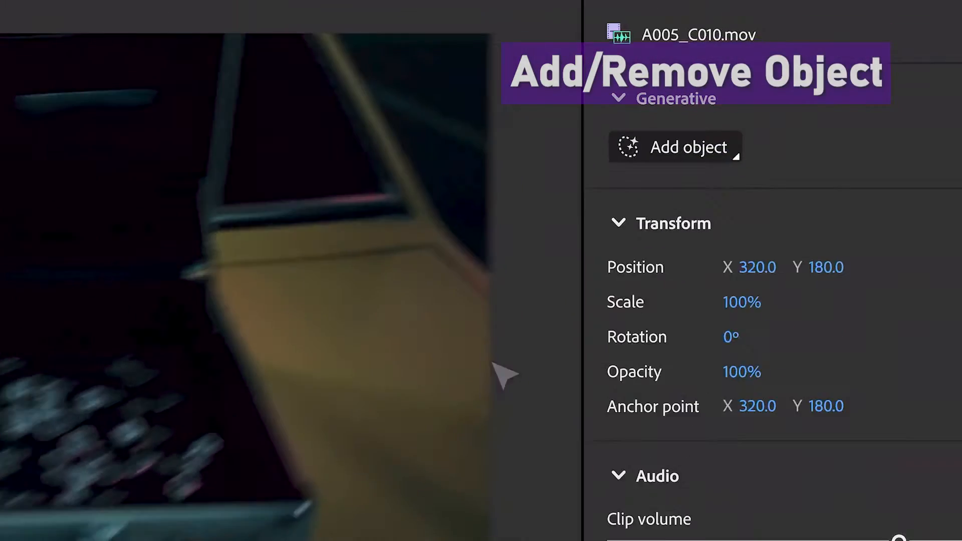
Add a generated 'pile of large diamonds on black velvet' object inside the open briefcase.
left_click(673, 147)
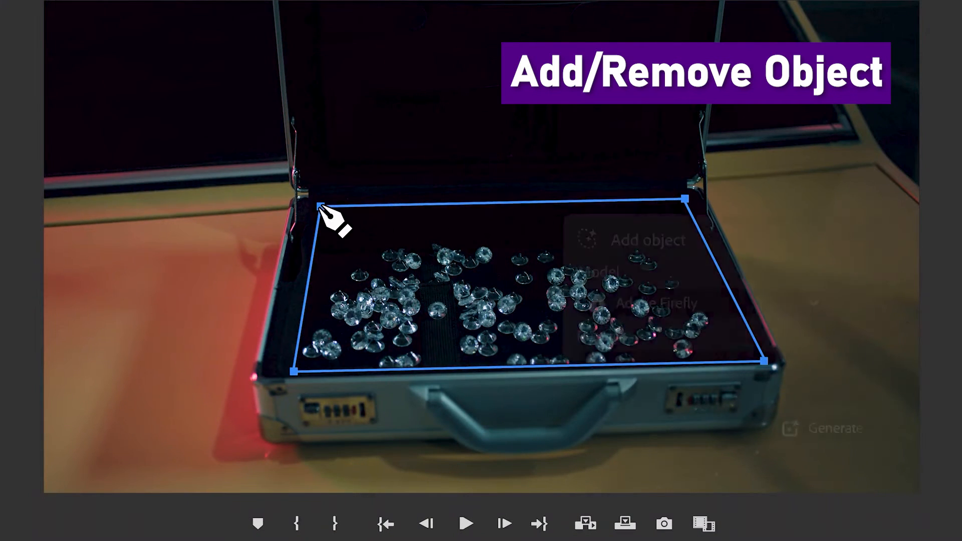
type("Pile of large diamonds on black velvet cloth")
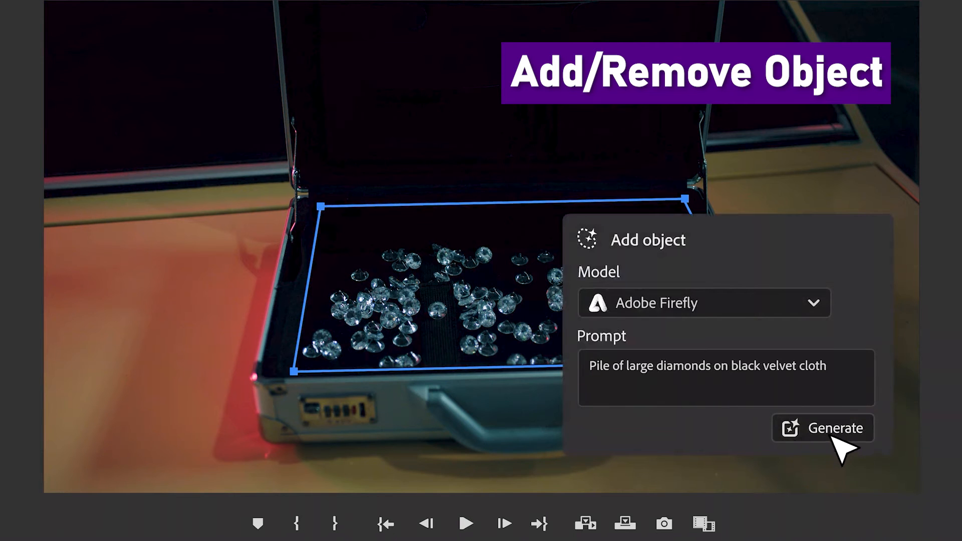
left_click(839, 427)
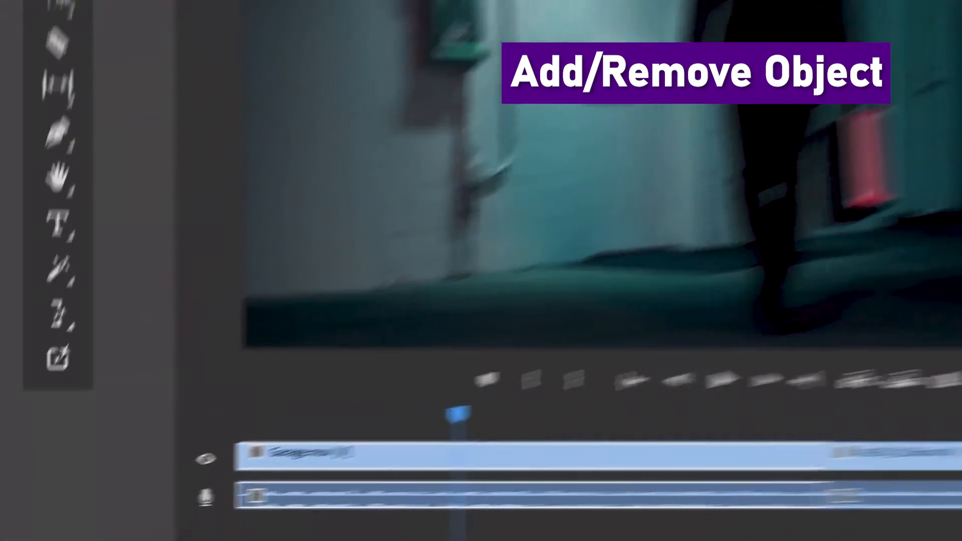
left_click(106, 146)
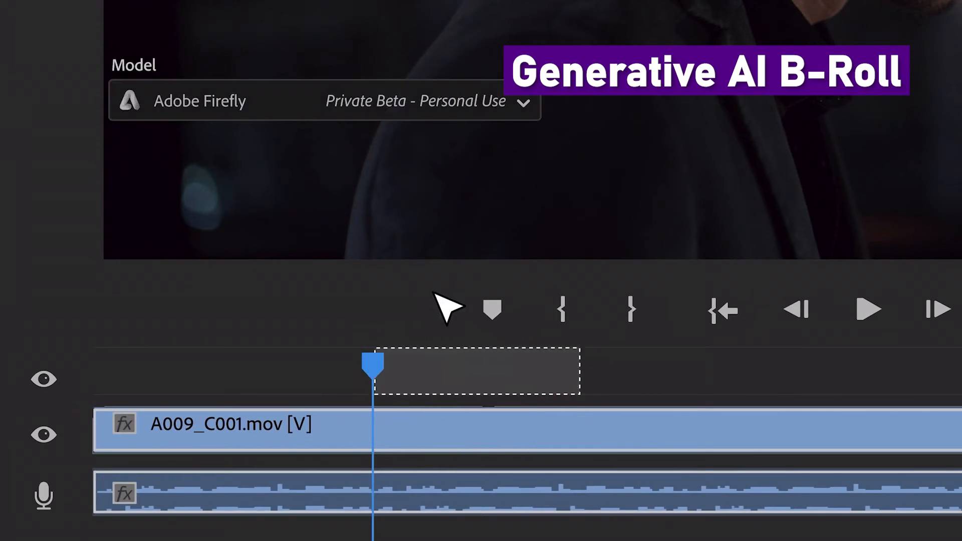
Generate 'View of city skyline in the rain at night' with OpenAI and add it to the timeline.
left_click(323, 101)
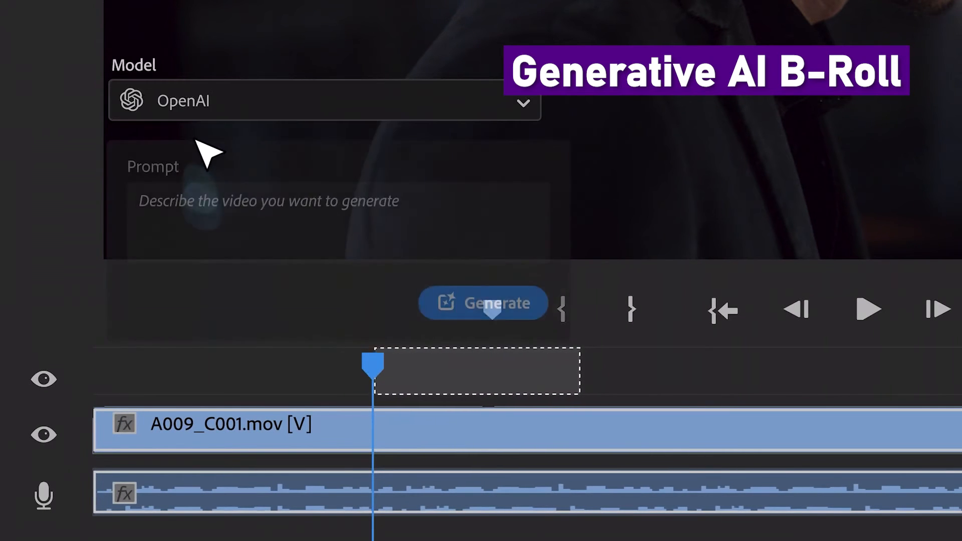
type("View of city skyline in the rain at nigh")
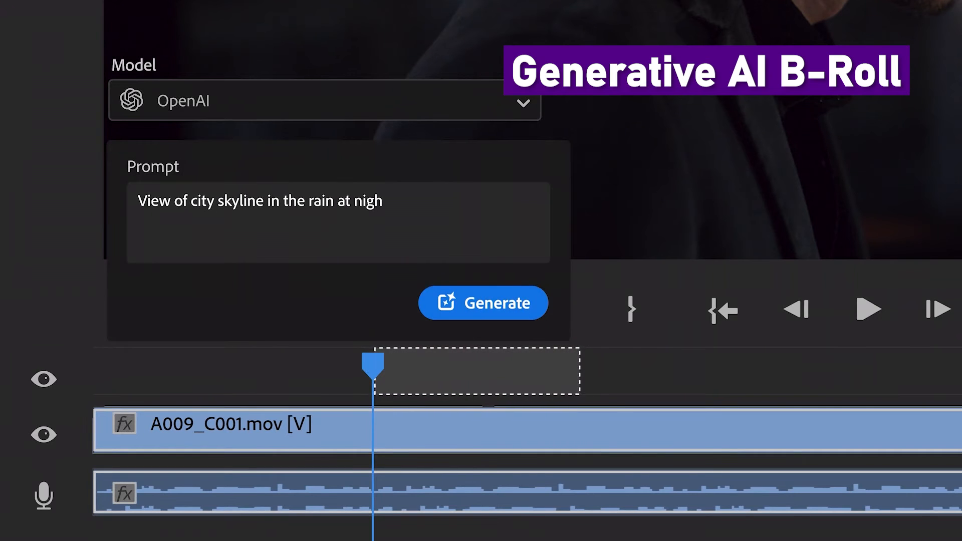
left_click(482, 303)
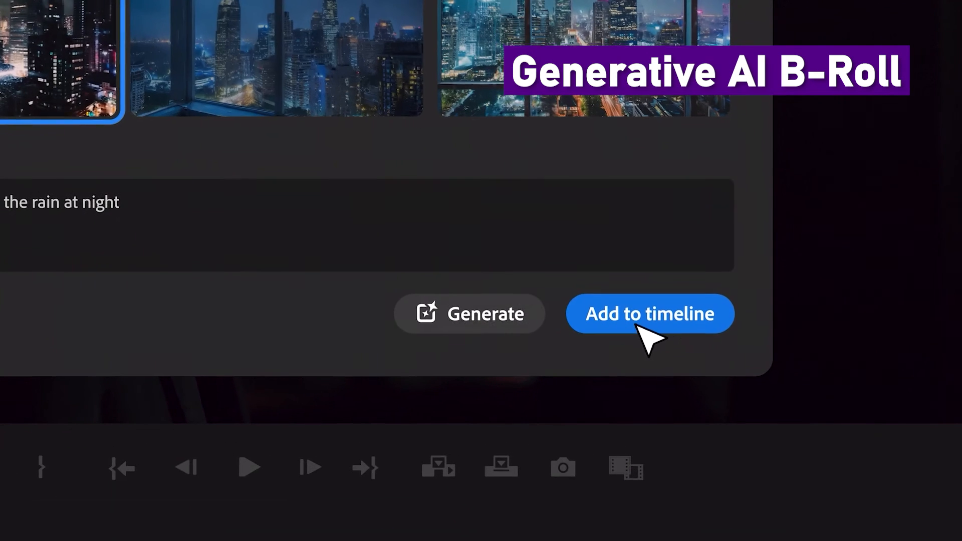
left_click(649, 314)
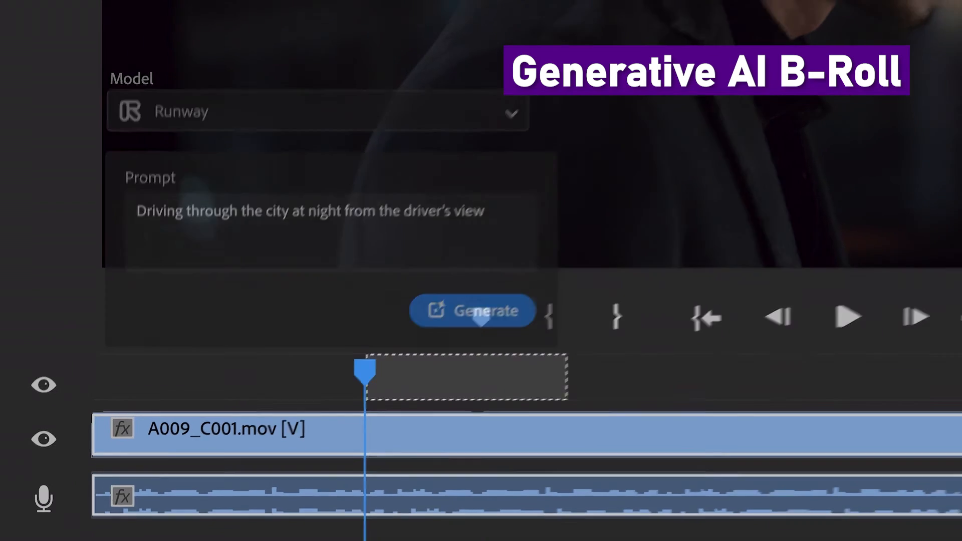
Generate the Runway night-driving clip from the driver's view and play it back twice.
left_click(473, 310)
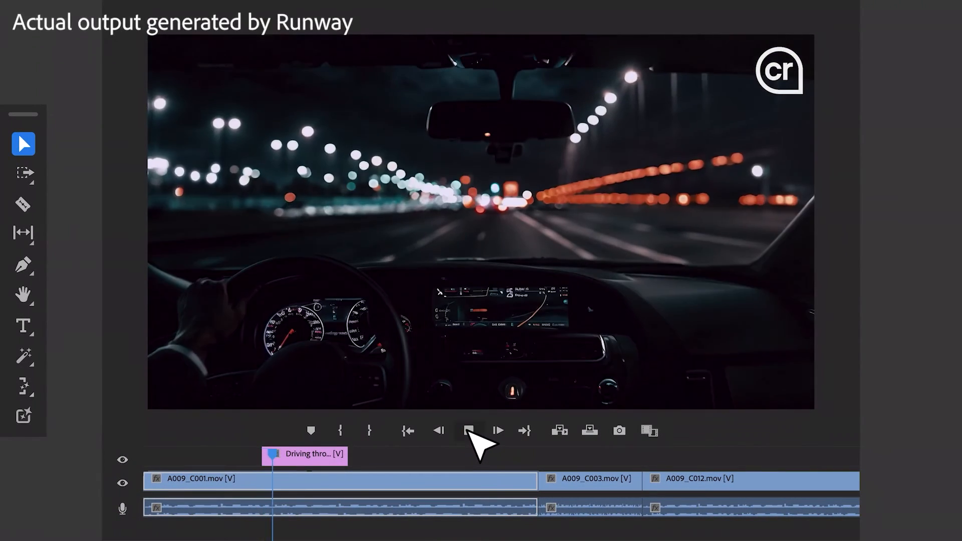
left_click(470, 430)
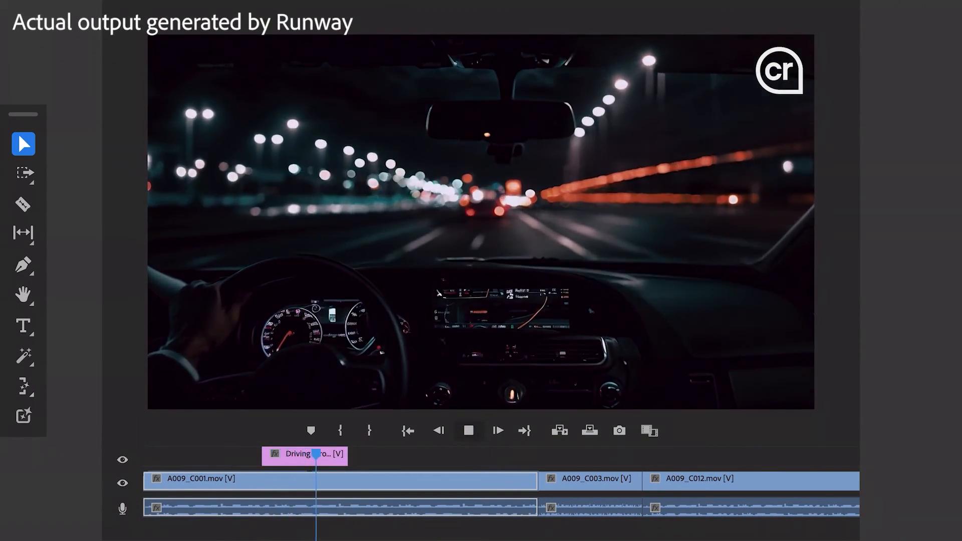
left_click(468, 430)
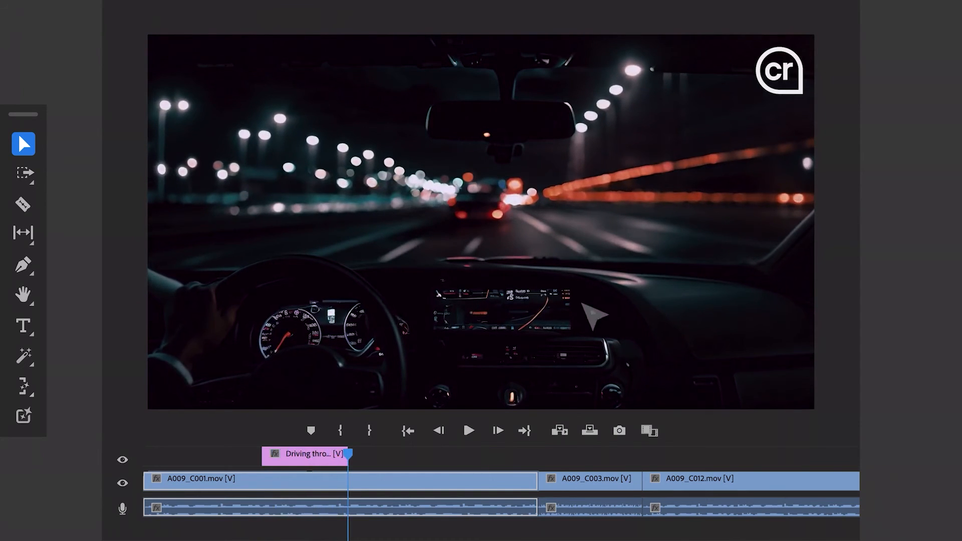
left_click(779, 69)
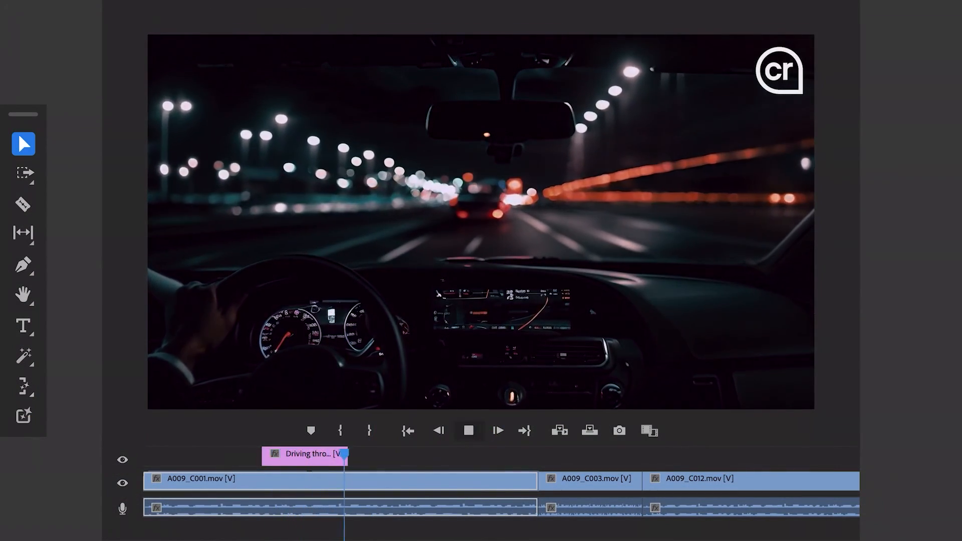
left_click(468, 430)
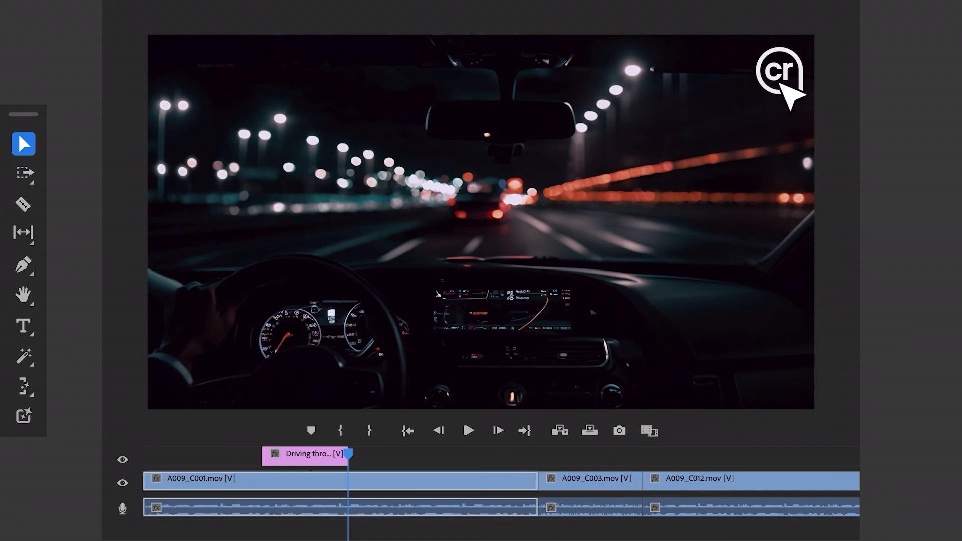